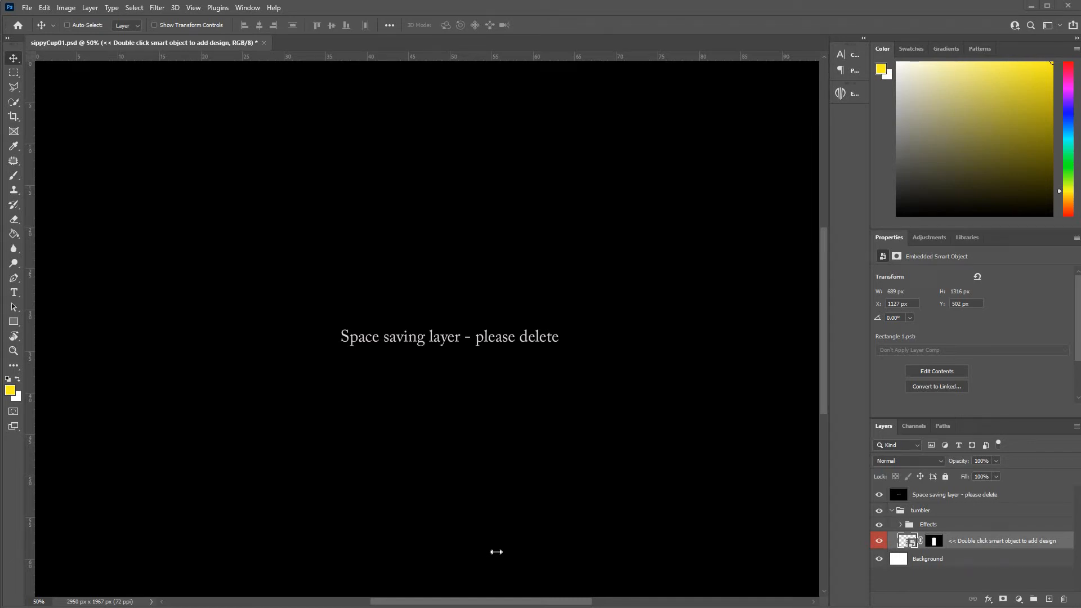
mouse_move(978, 506)
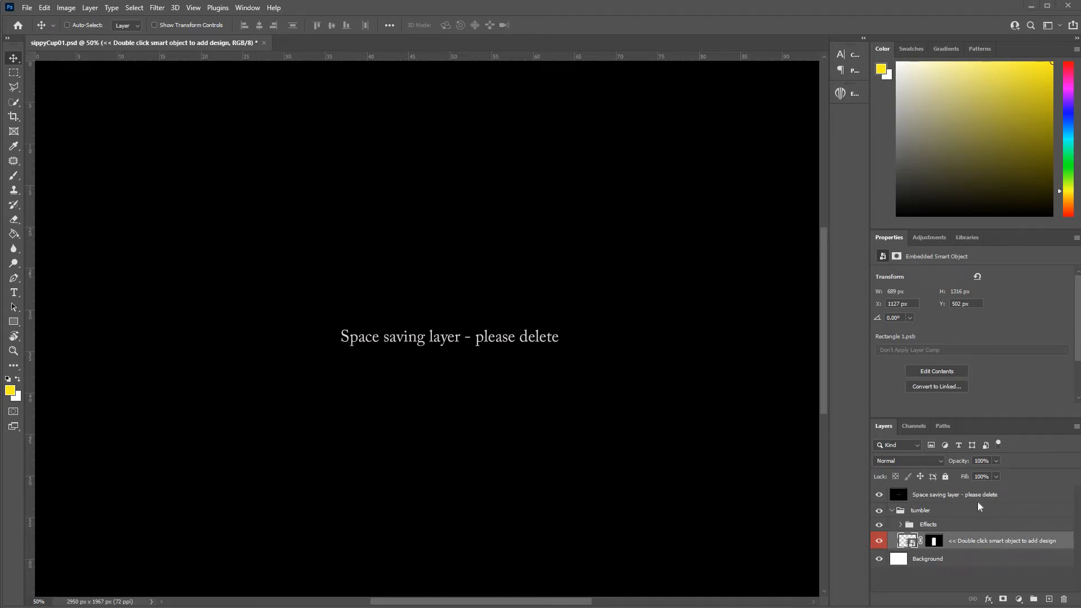
mouse_move(411, 344)
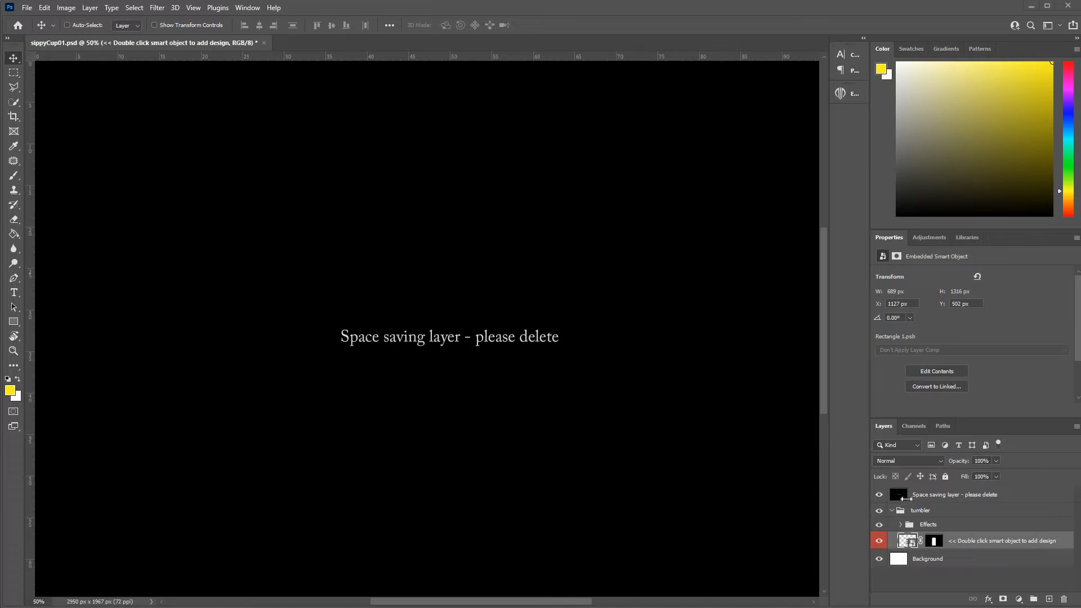
Hide the 'Space saving layer - please delete' layer to reveal the sippy cup mockup
left_click(879, 494)
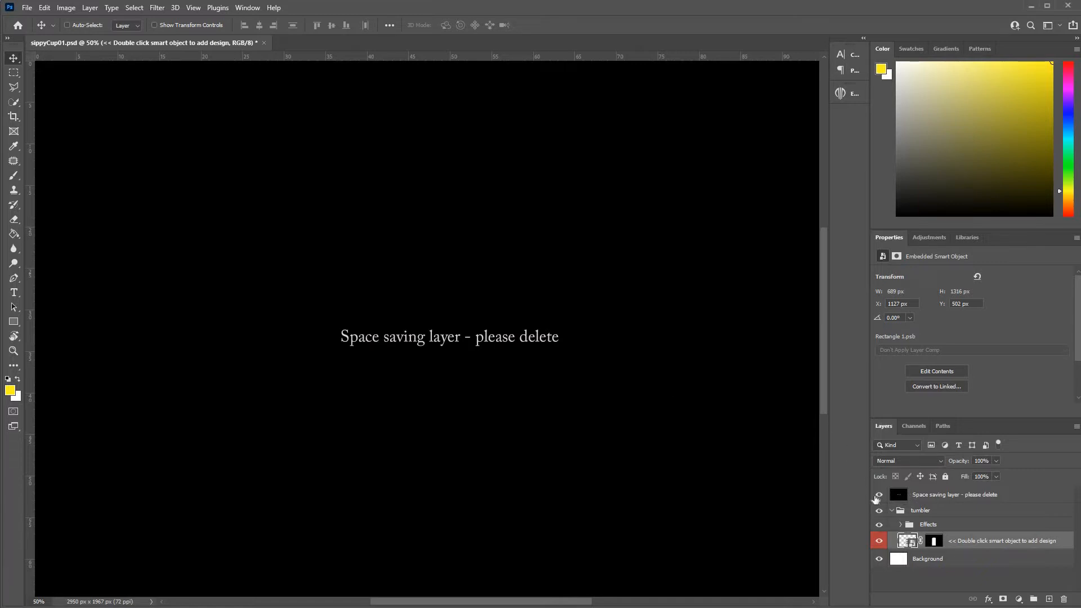
left_click(955, 494)
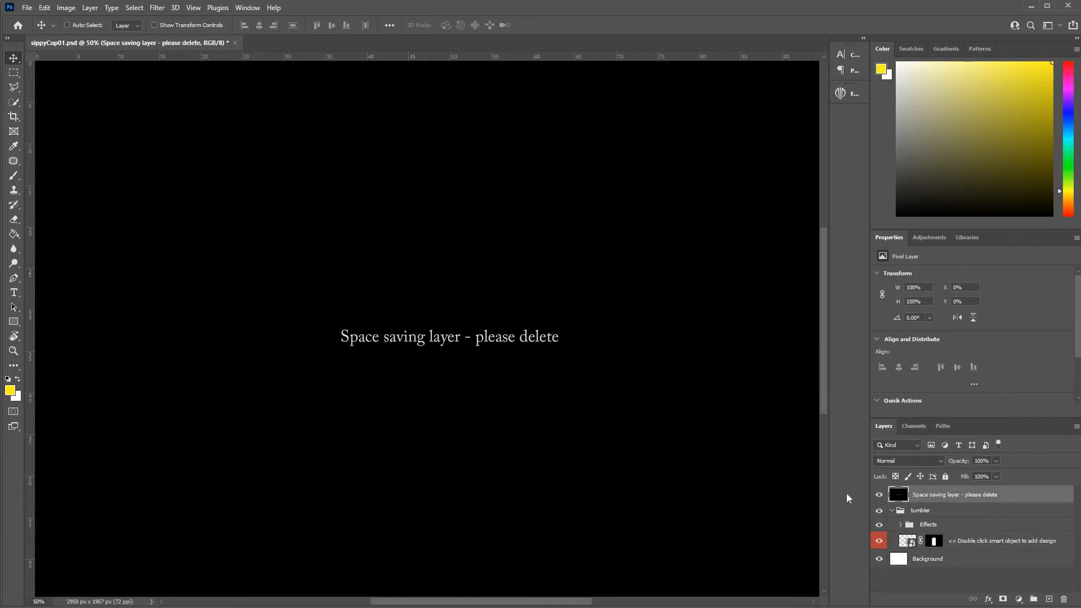
left_click(880, 495)
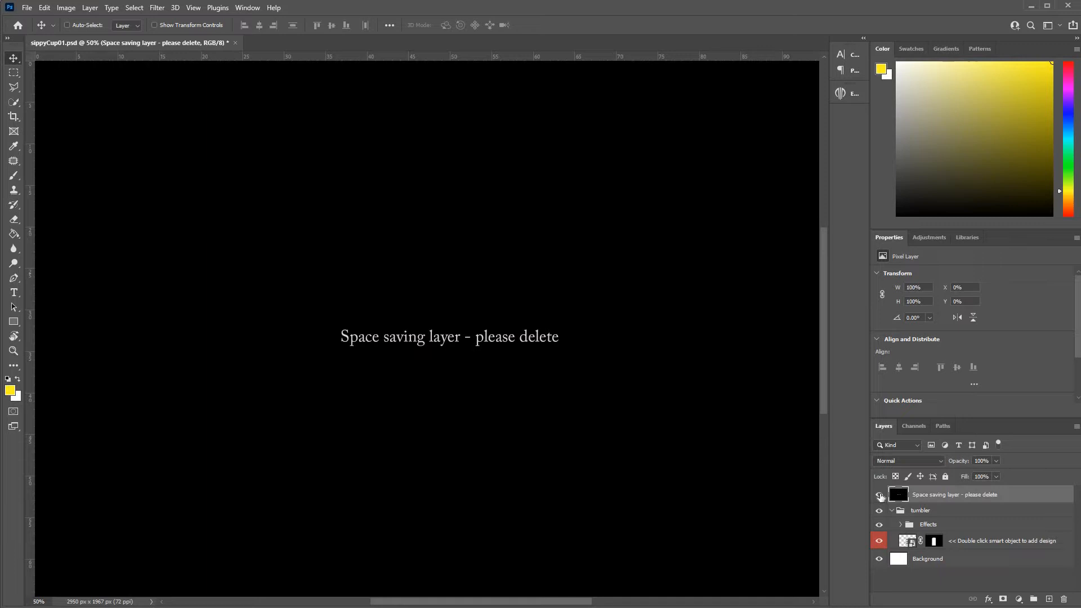
left_click(880, 494)
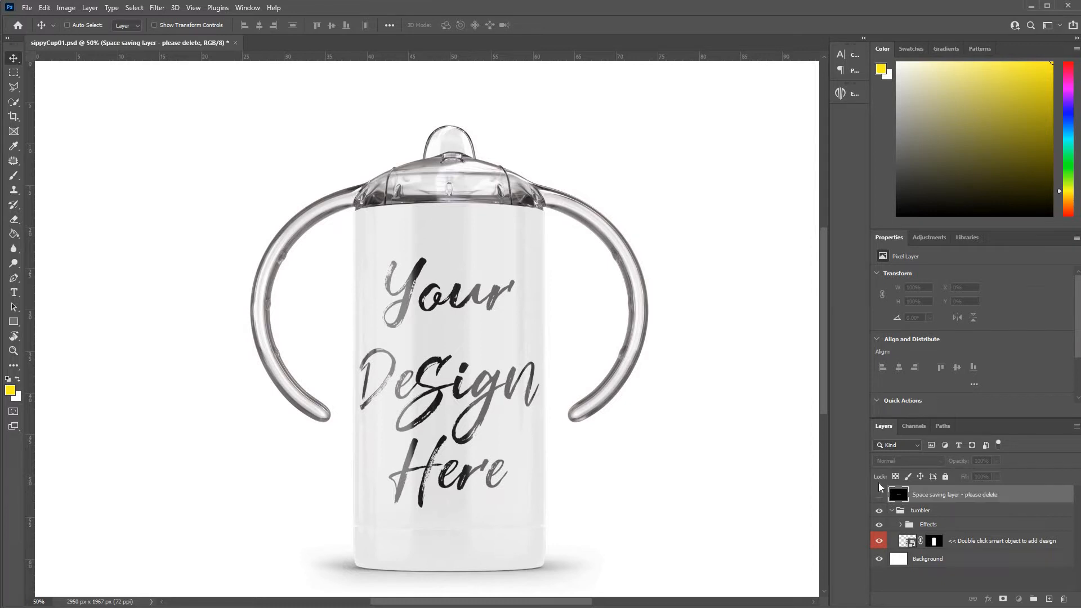
Edit the contents of the design smart object via Layer > Smart Objects > Edit Contents
left_click(880, 494)
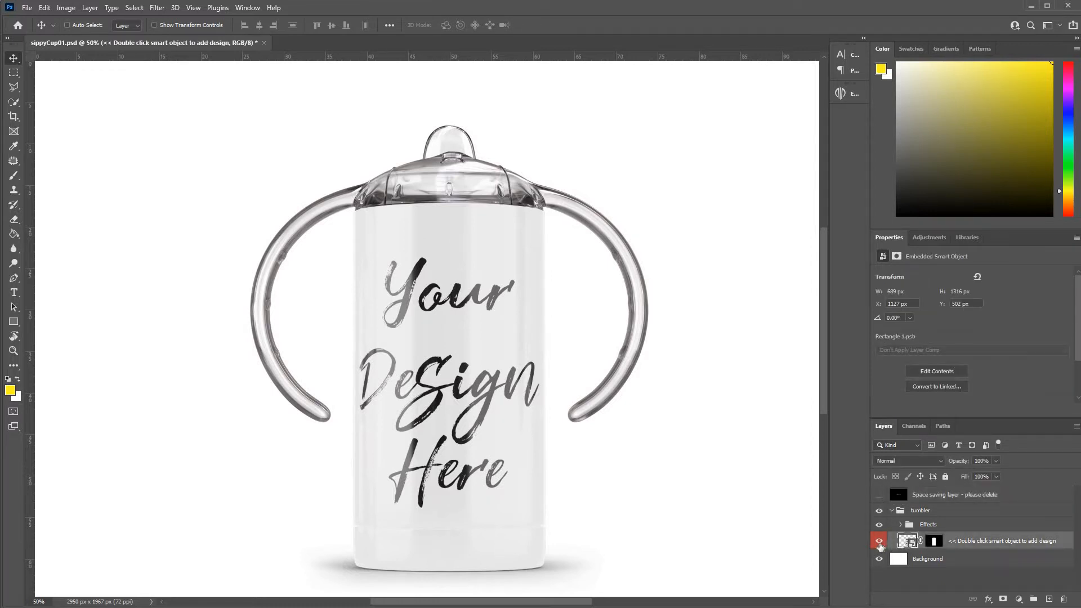
left_click(880, 541)
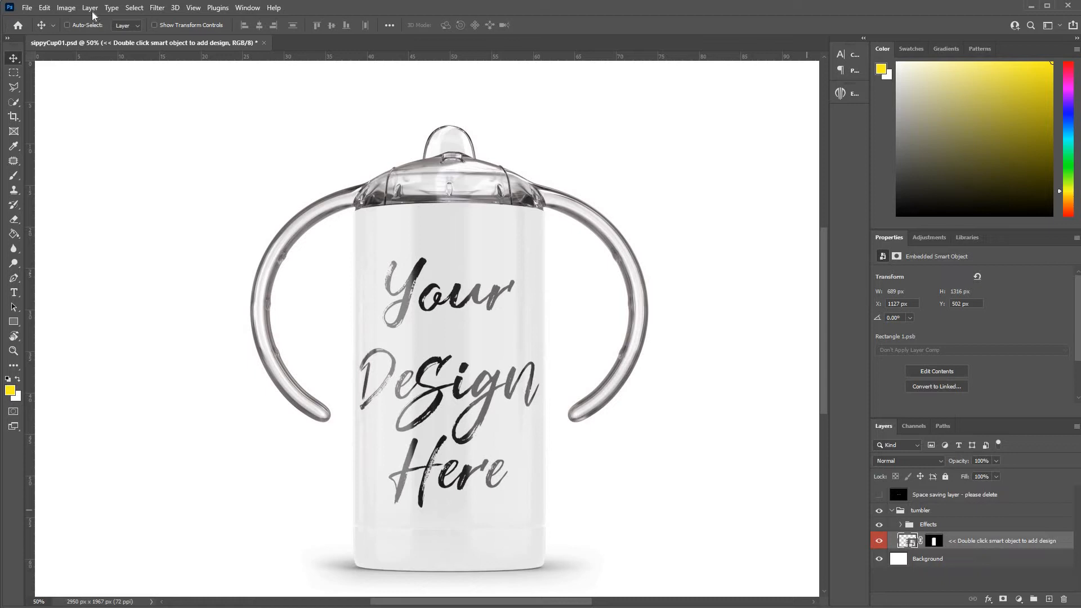
left_click(90, 7)
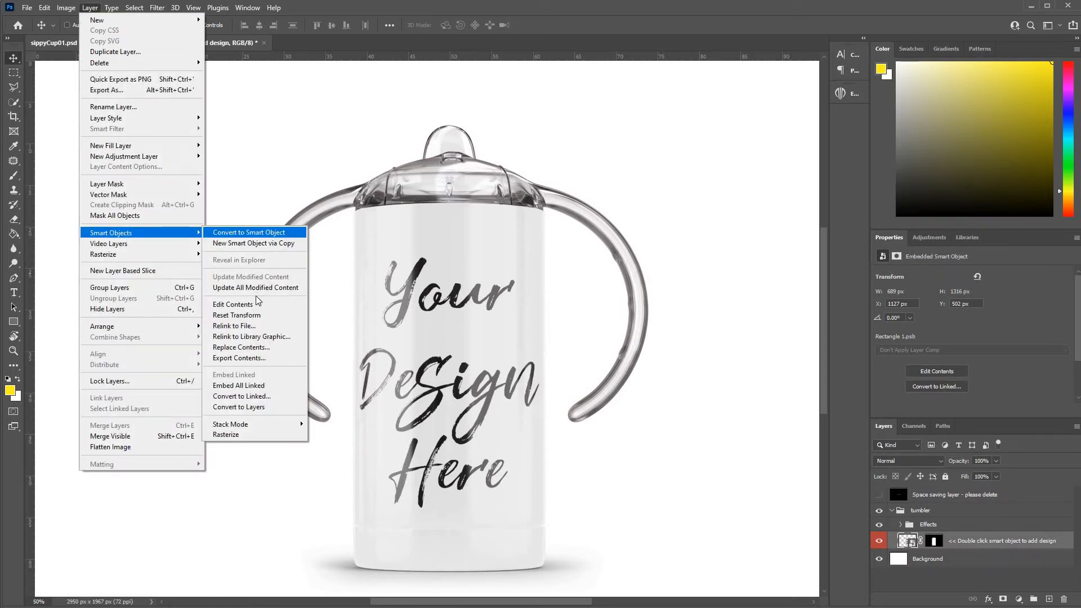
left_click(233, 304)
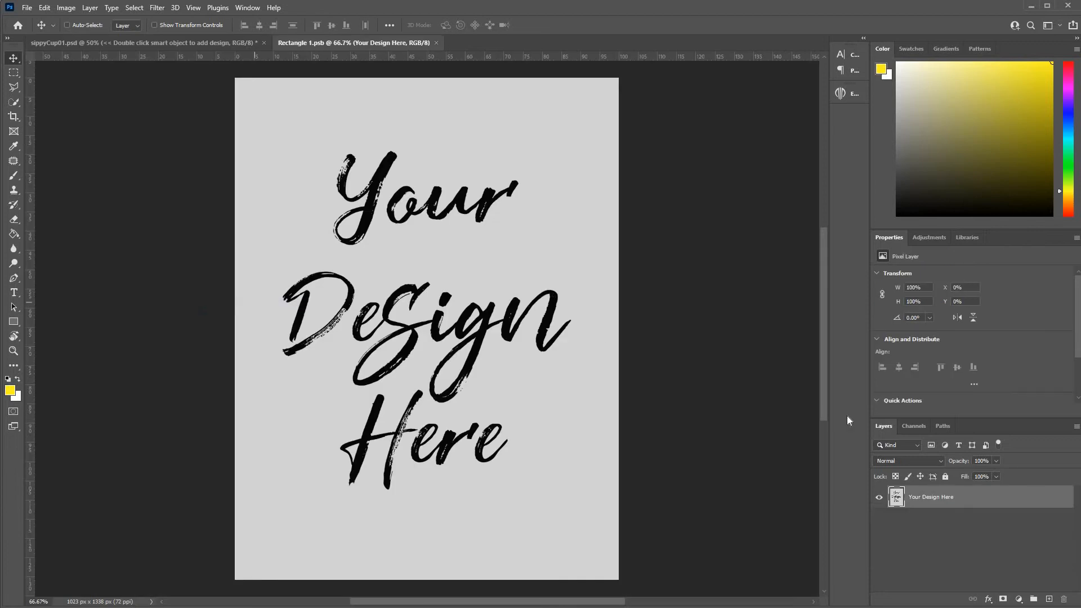
mouse_move(29, 12)
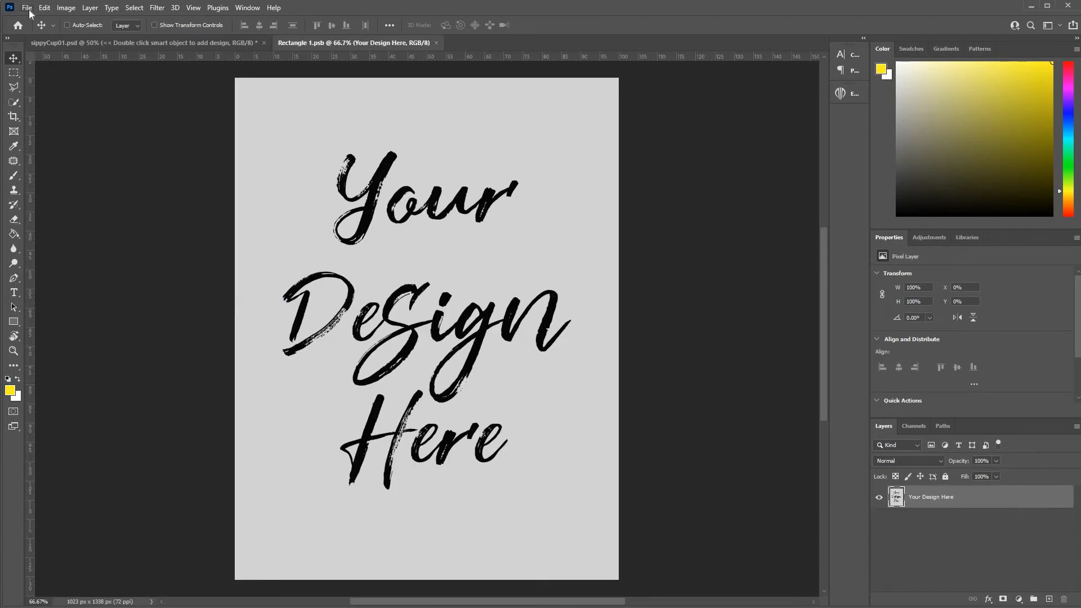
Start Place Embedded from the File menu inside the design document
left_click(26, 8)
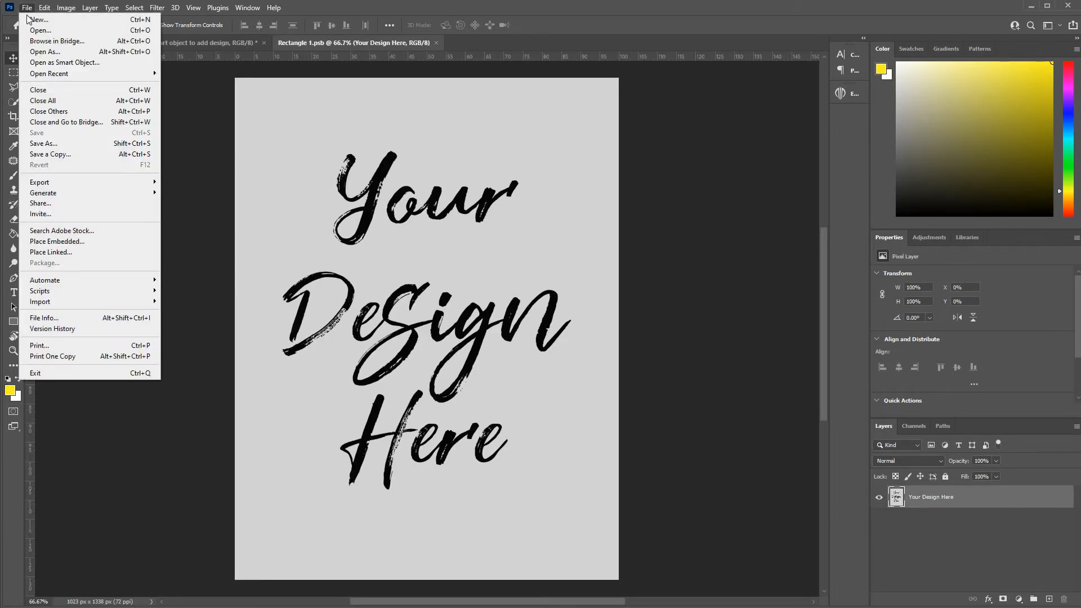
mouse_move(56, 41)
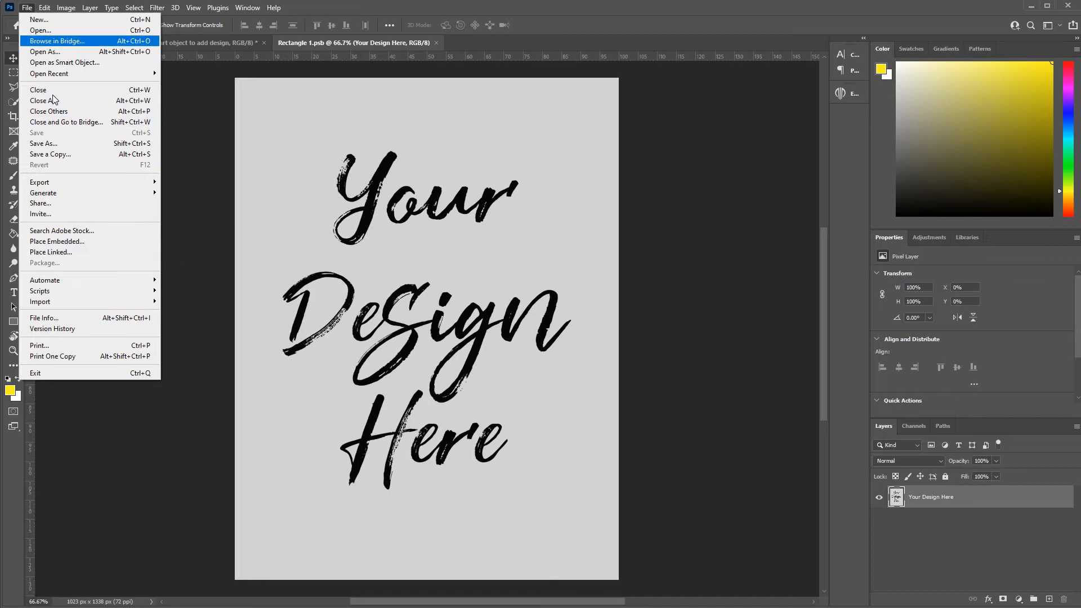
mouse_move(58, 241)
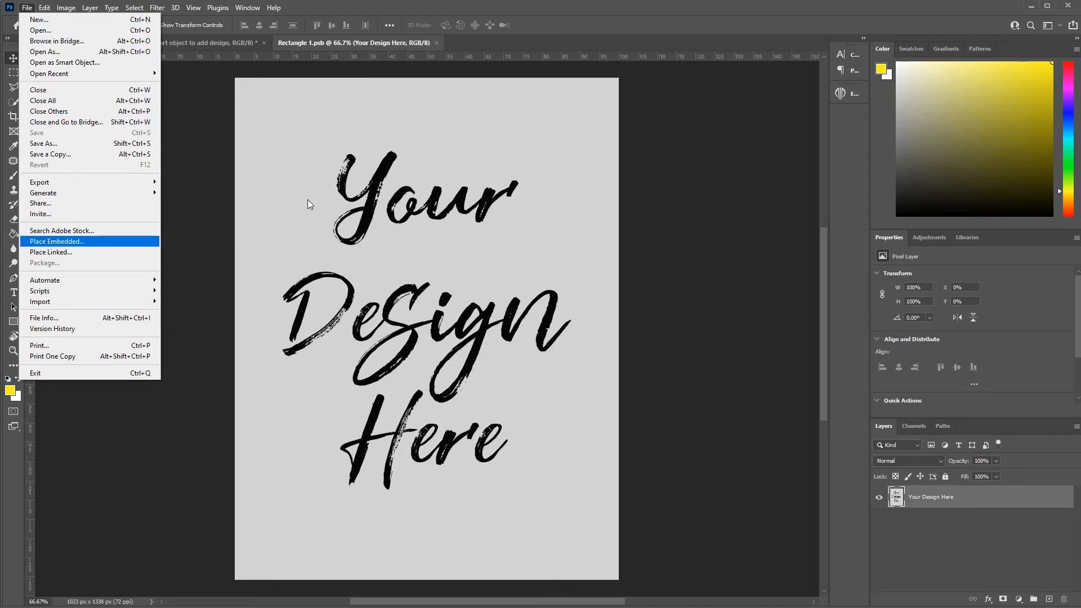
left_click(58, 241)
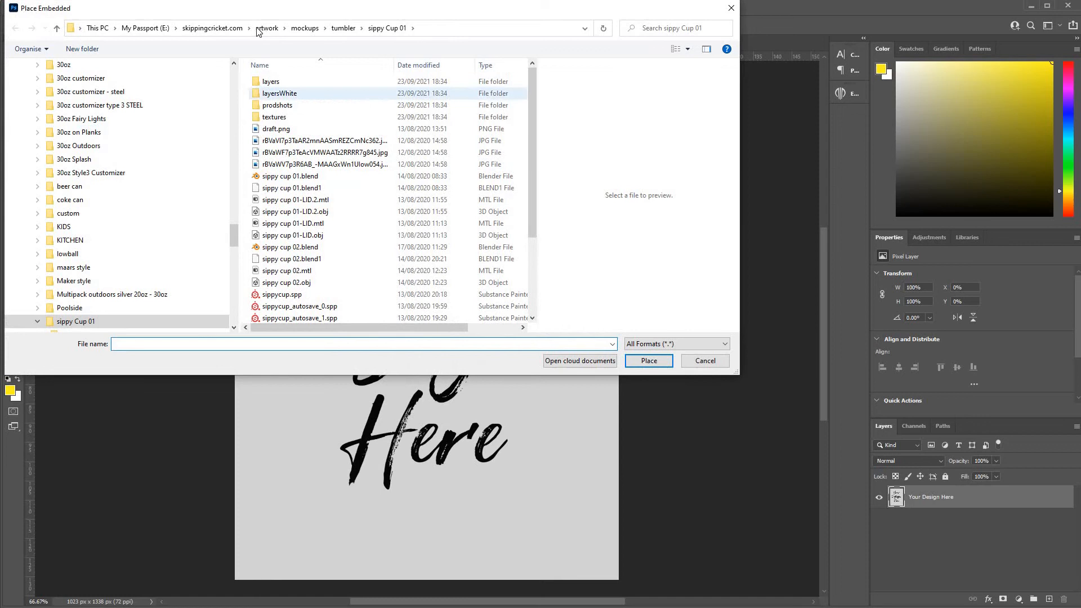
Place the green dragon-scales PNG from papers > dragon-scales > Scales.resources into the design
left_click(266, 27)
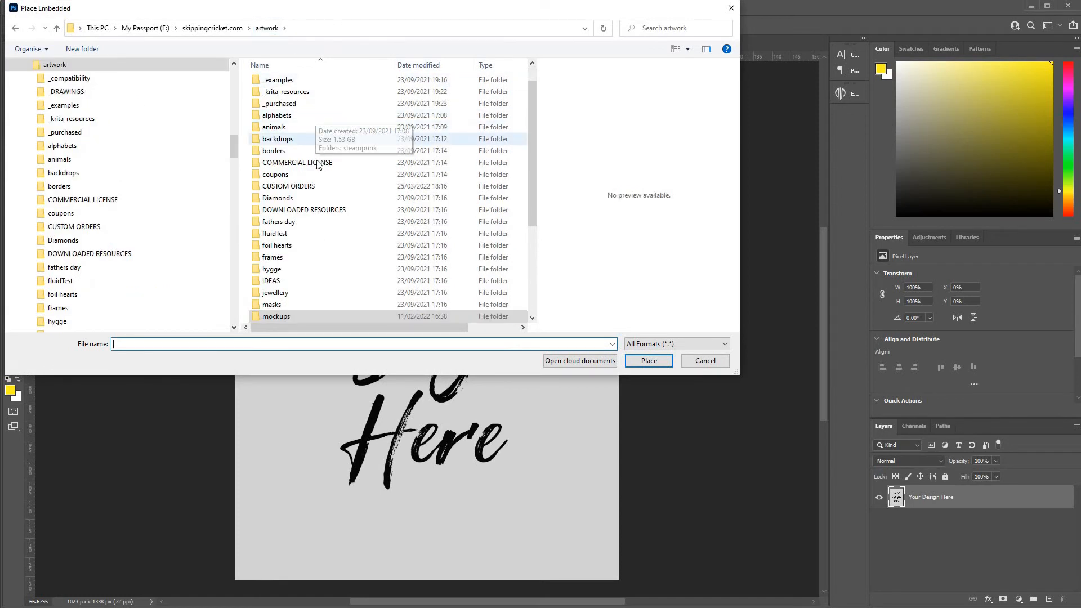
scroll("down", 3)
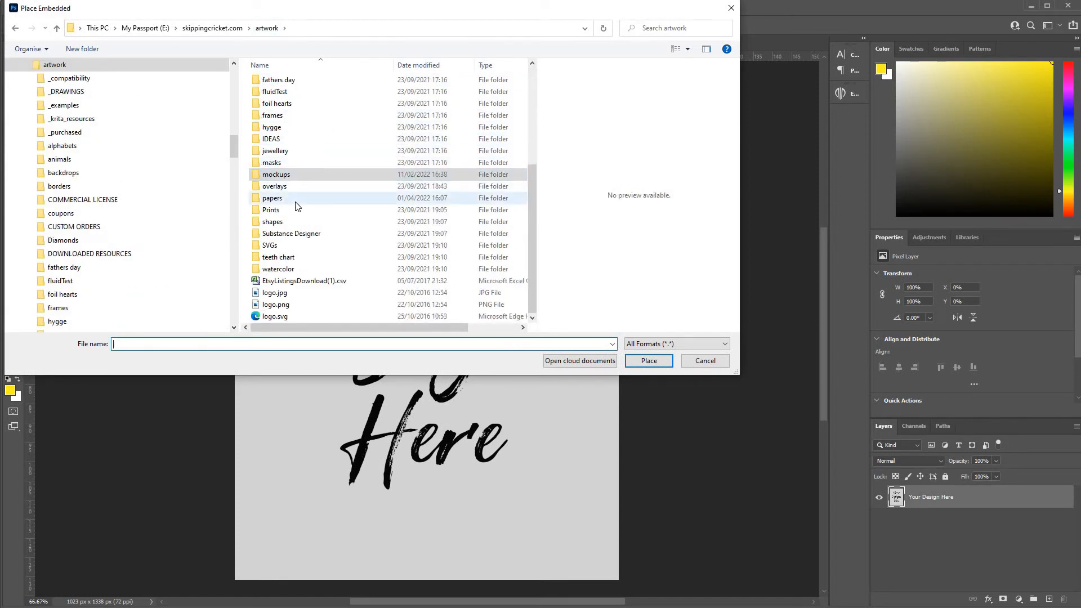
double_click(272, 198)
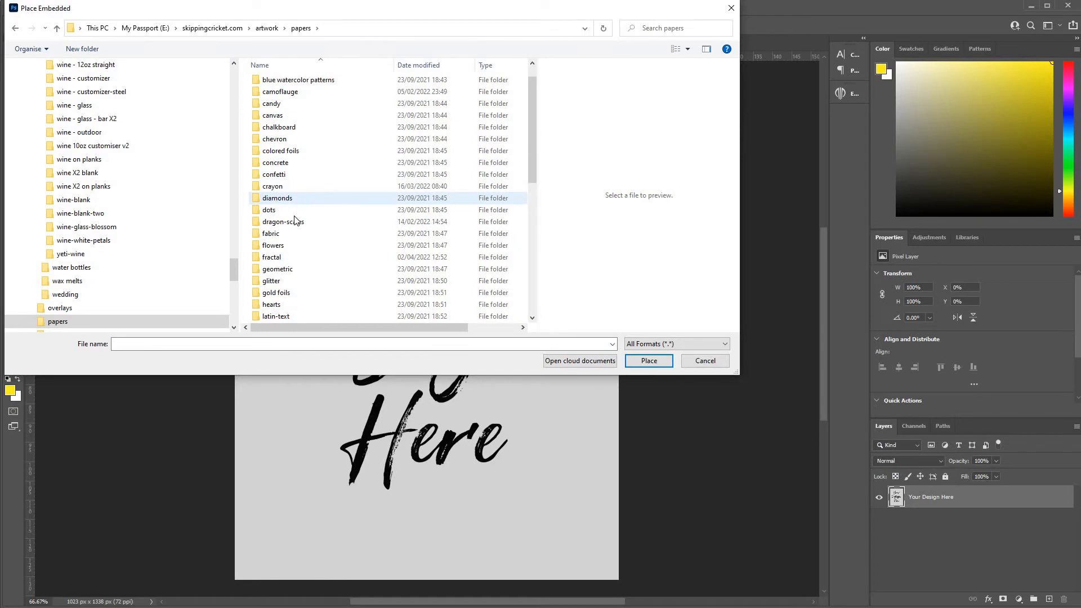
double_click(282, 222)
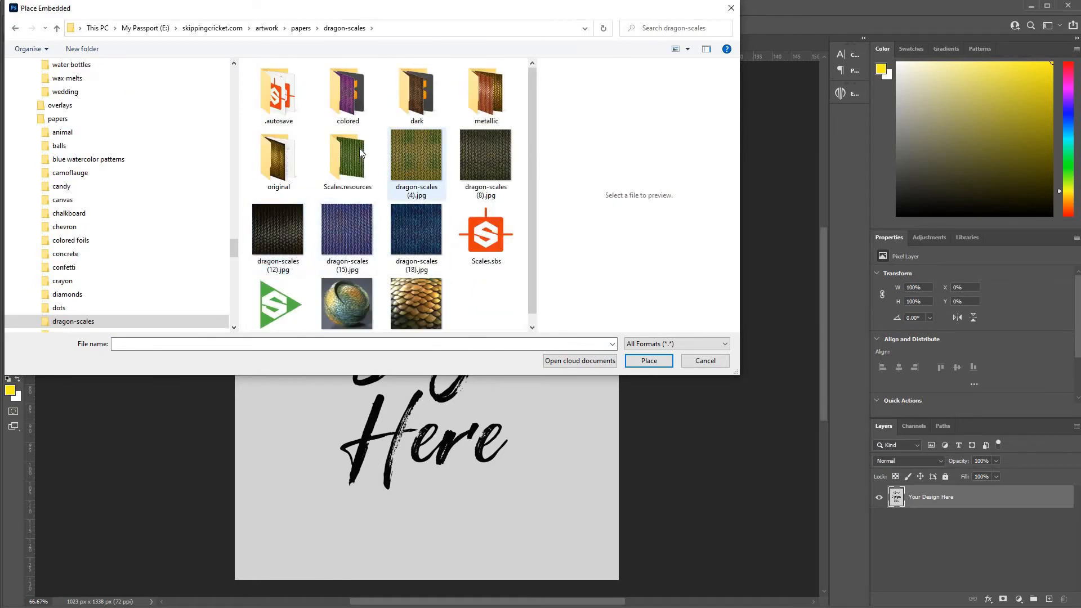
double_click(346, 155)
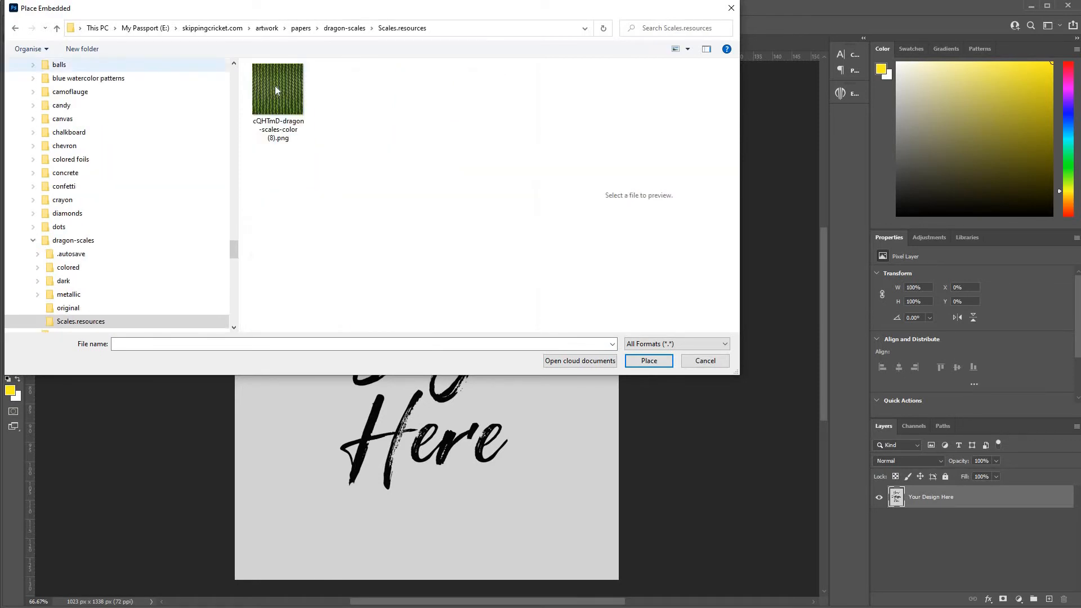
left_click(278, 88)
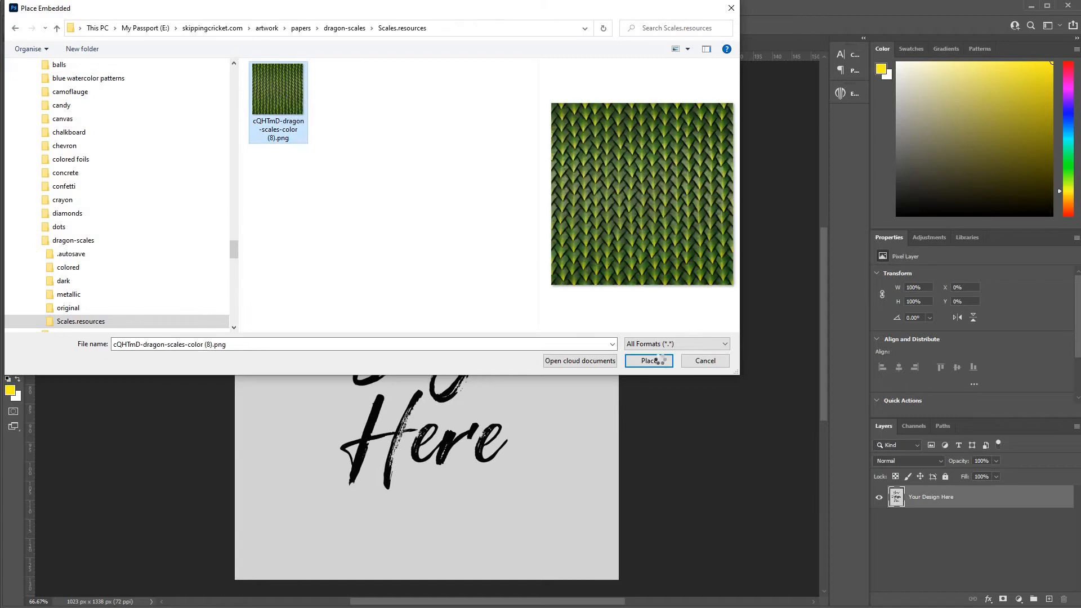
left_click(646, 360)
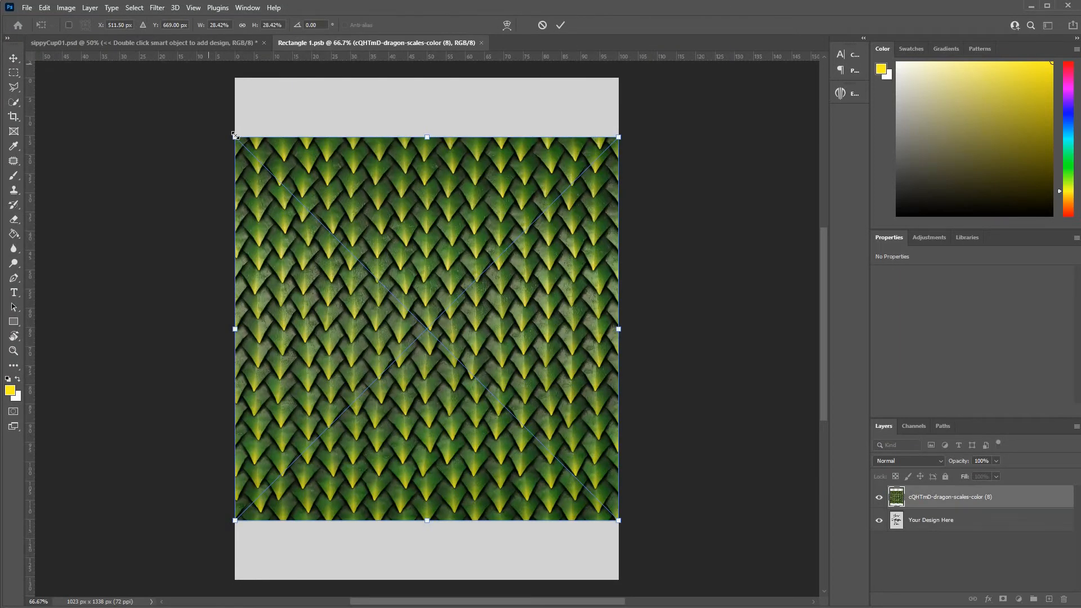
Scale the dragon scales to fill the canvas, save and close Rectangle 1.psb so the tumbler updates
left_click_drag(234, 136, 182, 82)
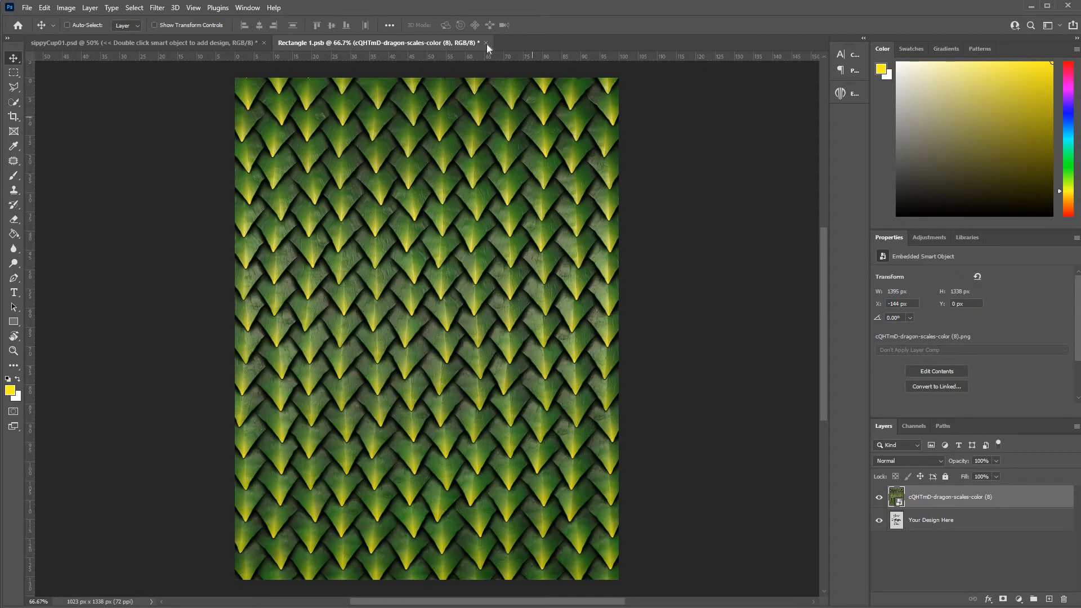
mouse_move(487, 48)
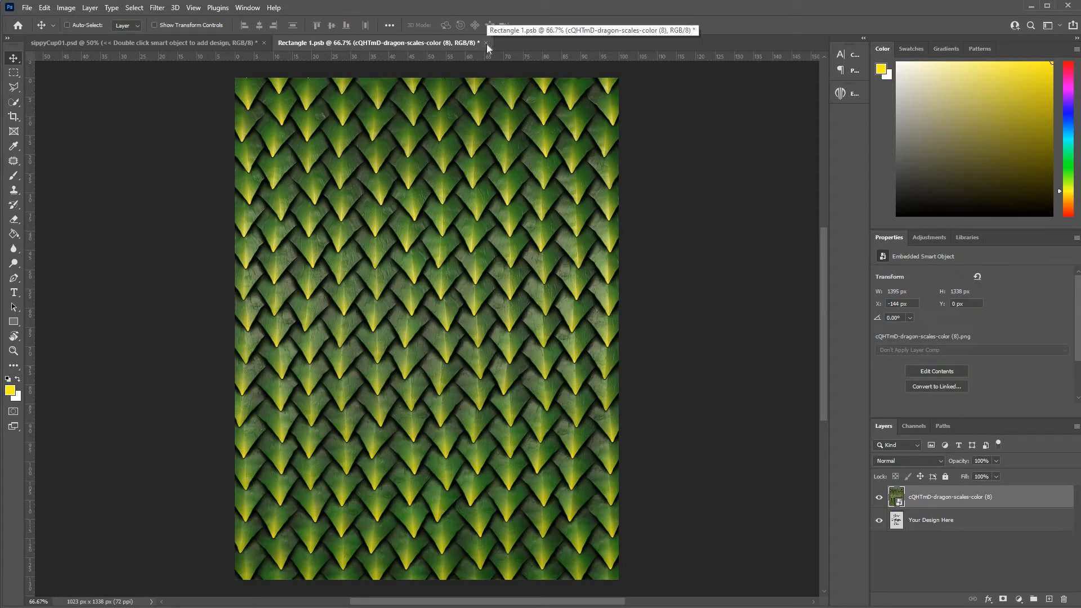
mouse_move(474, 194)
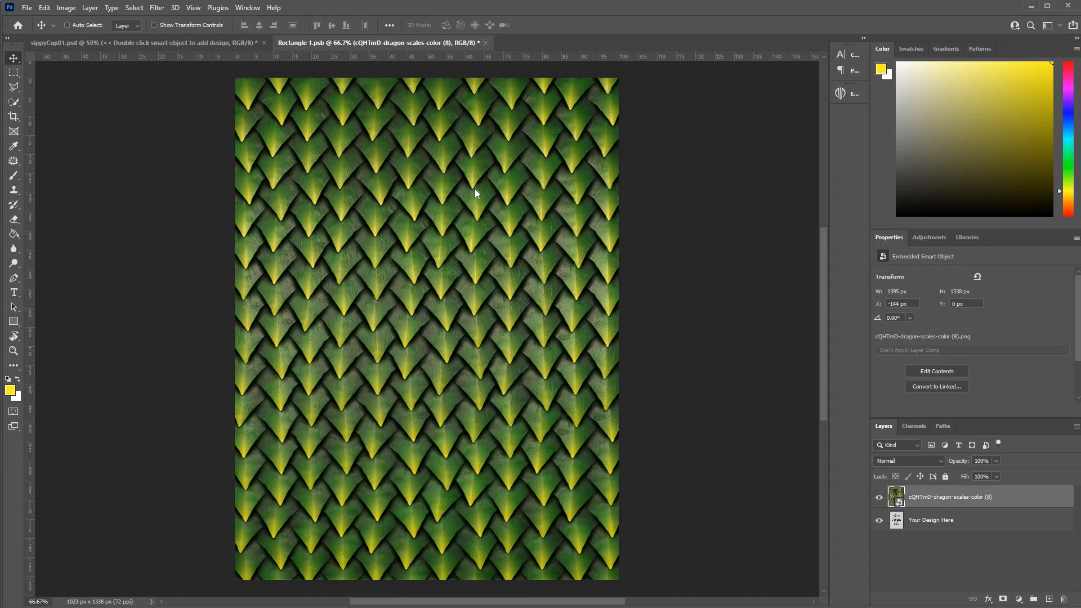
left_click(486, 42)
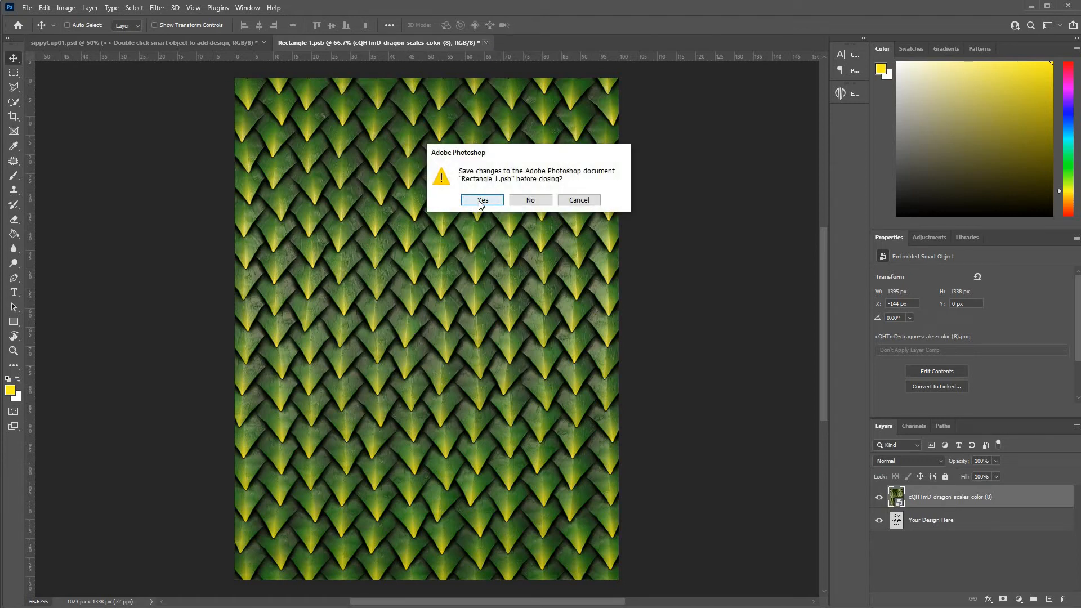
left_click(482, 201)
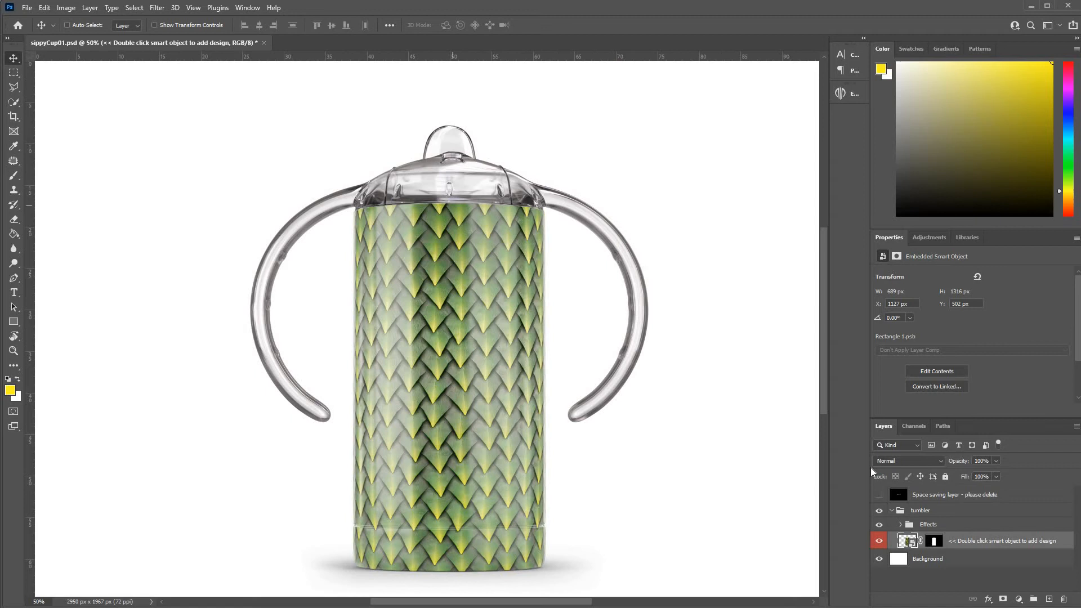
mouse_move(902, 535)
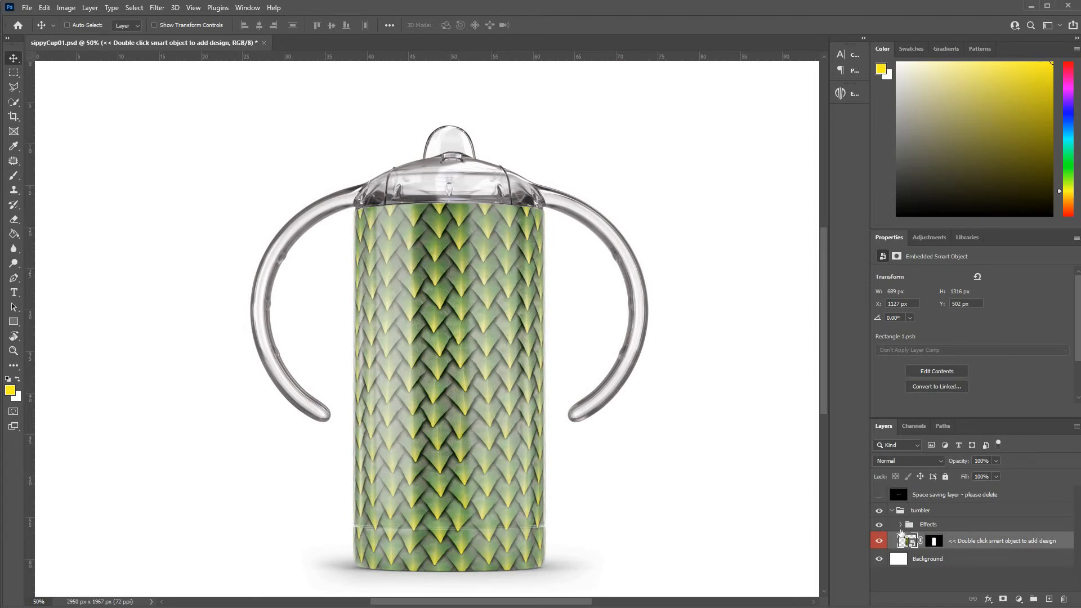
left_click(901, 524)
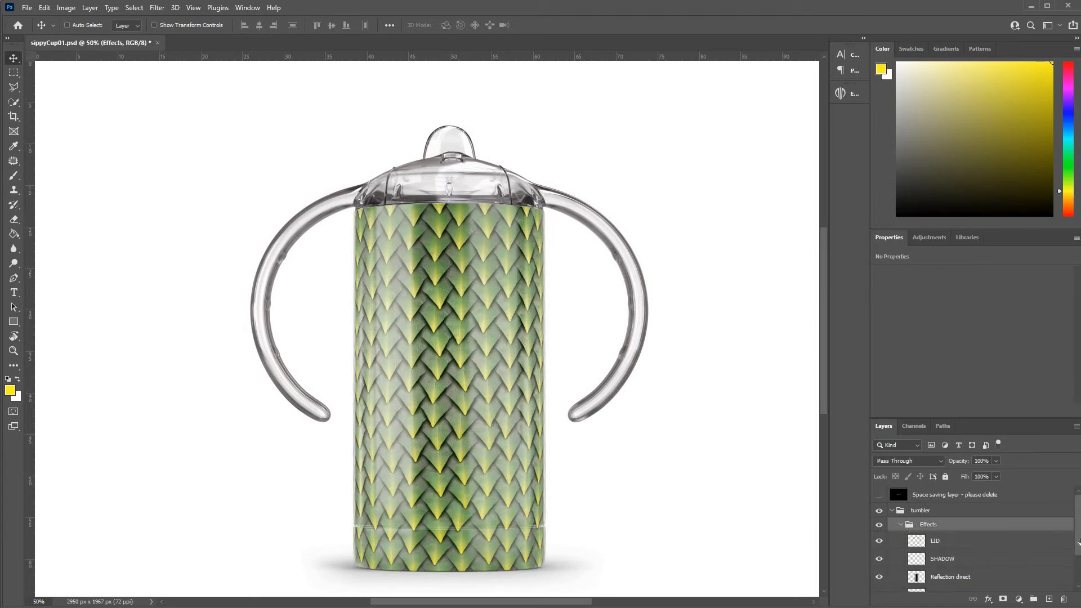
scroll("down", 3)
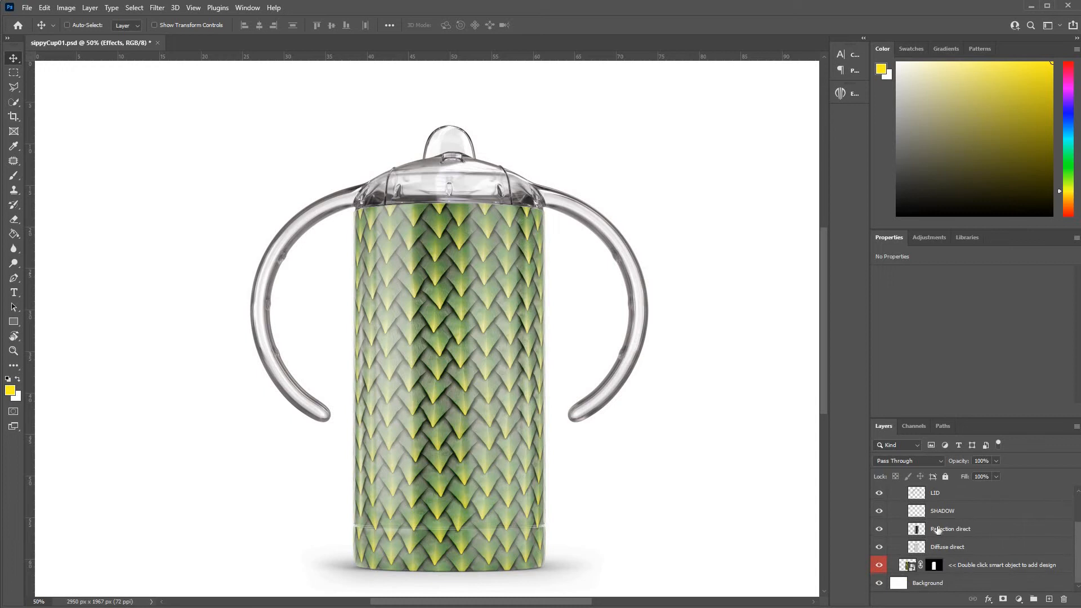
left_click(950, 528)
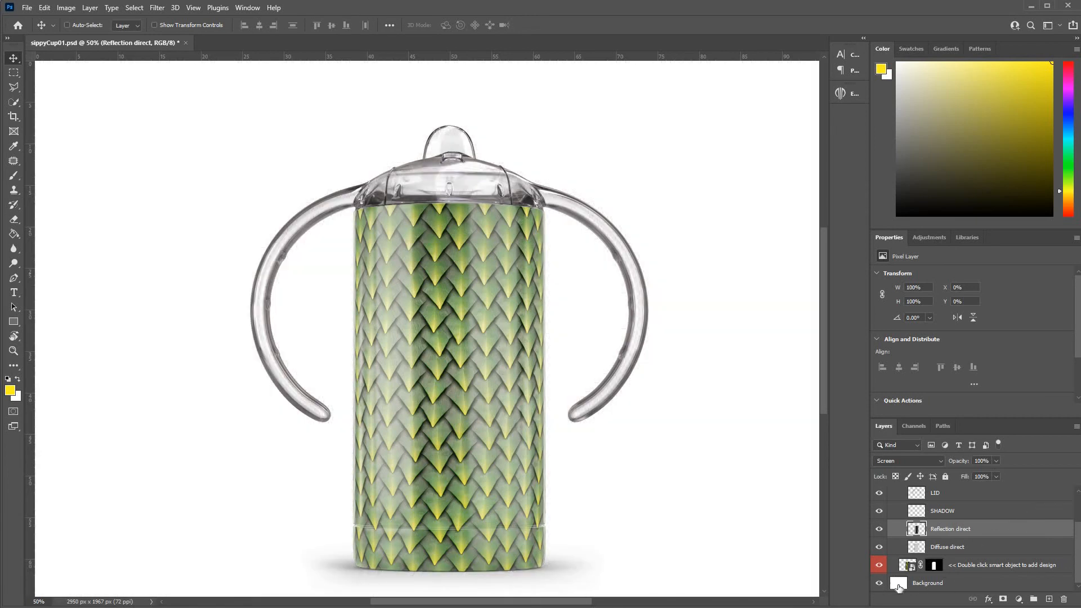
Apply a cyan Color Overlay to the Background layer through Blending Options
left_click(927, 582)
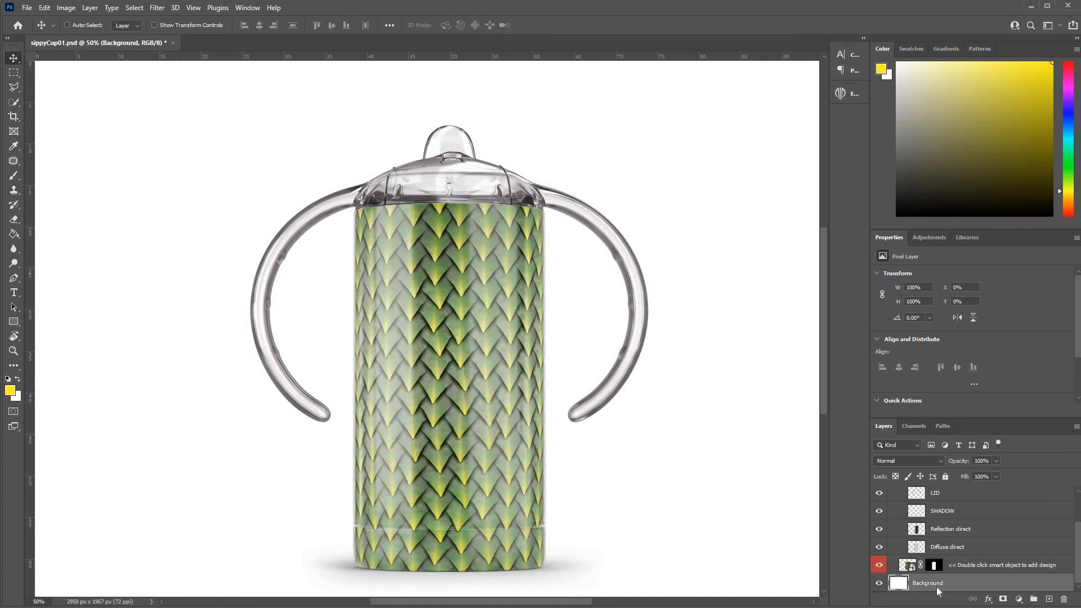
right_click(952, 564)
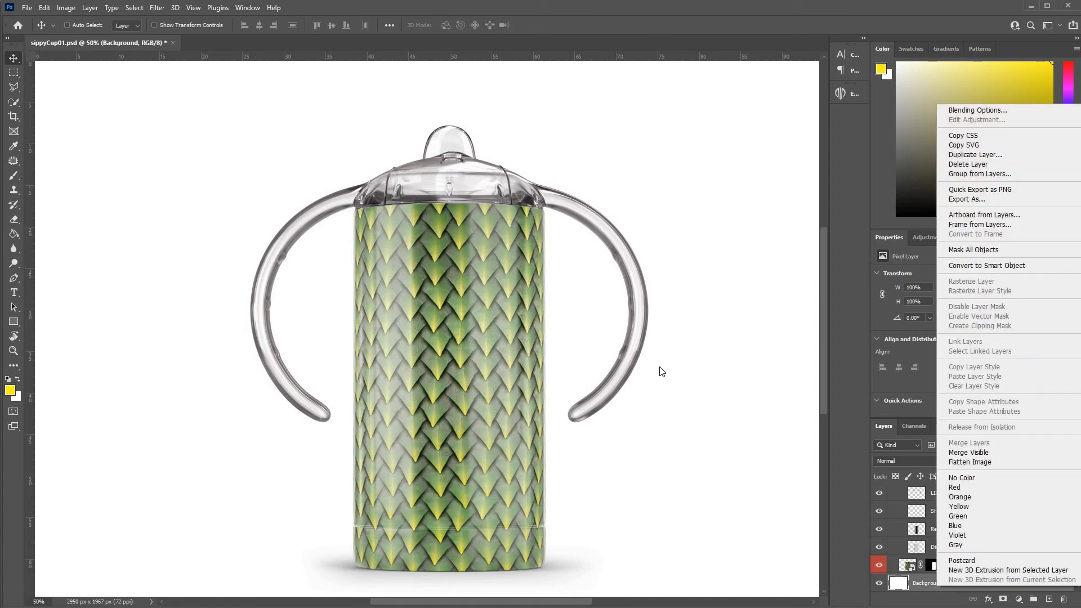
left_click(977, 111)
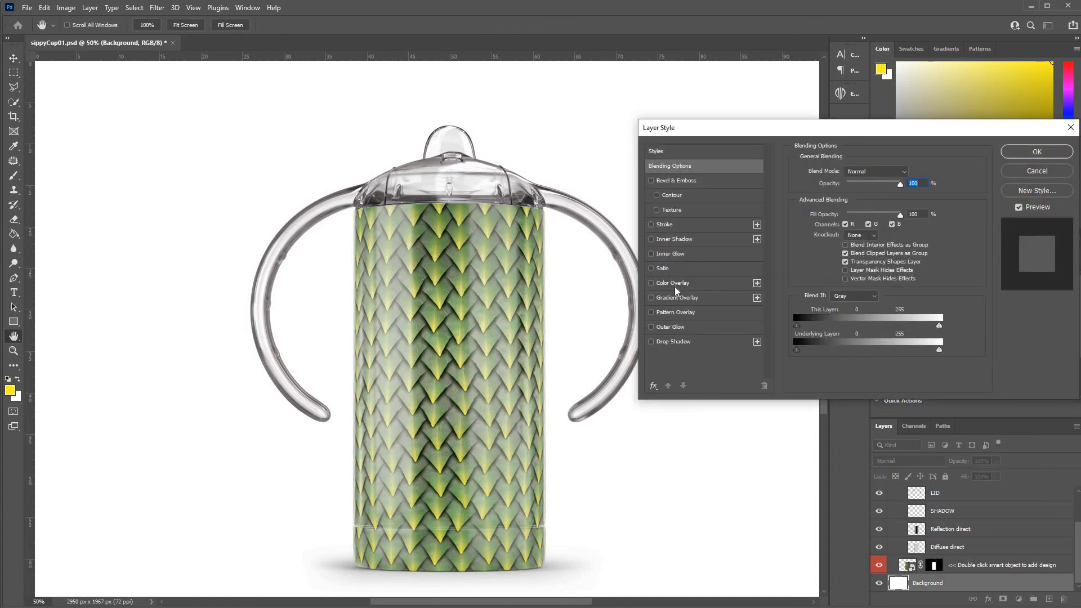
left_click(651, 283)
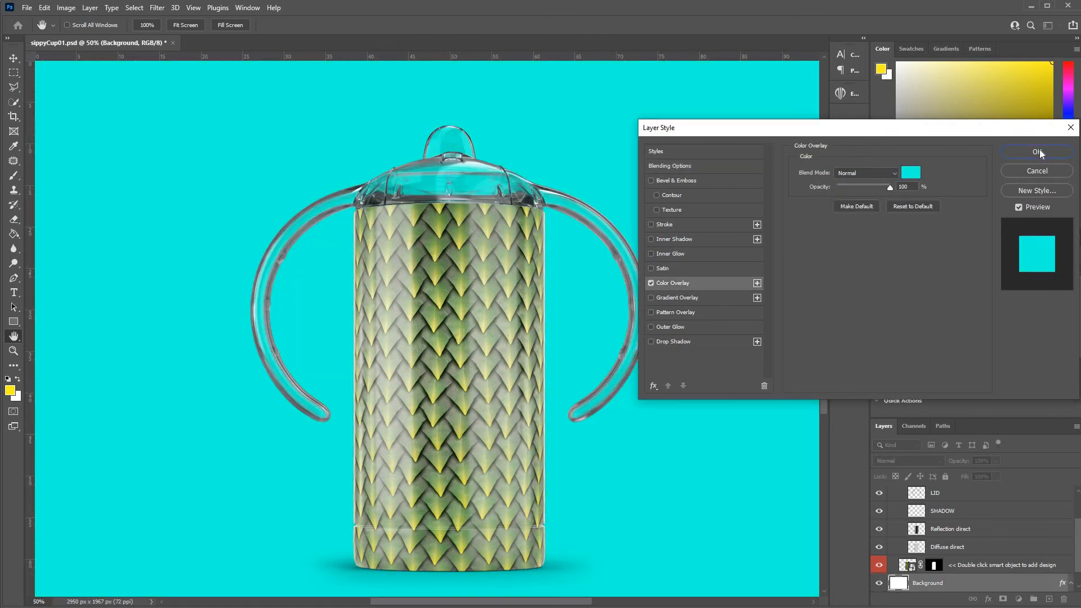
left_click(1035, 152)
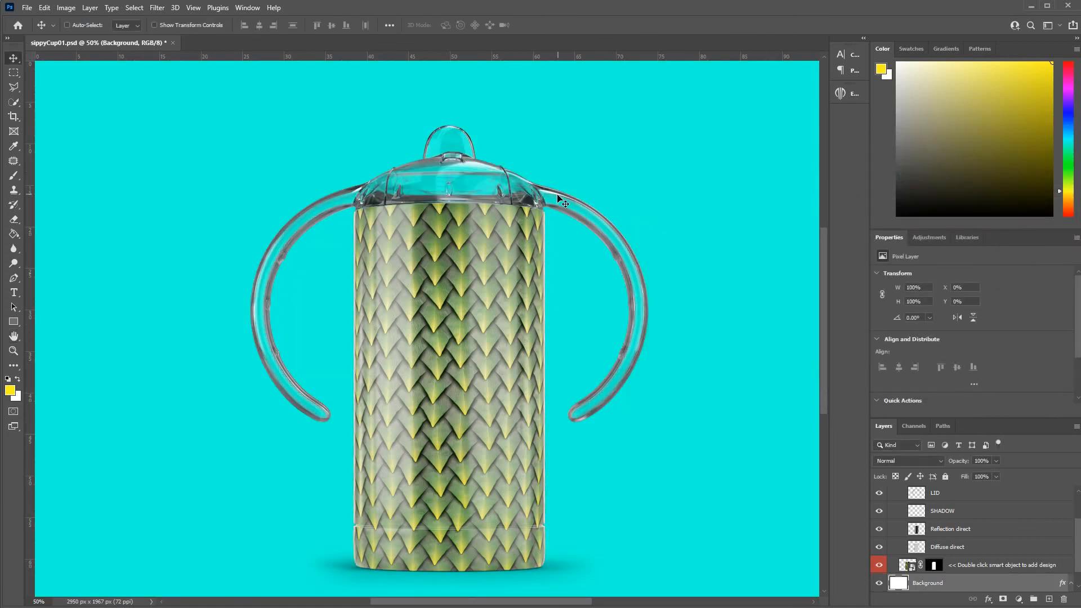